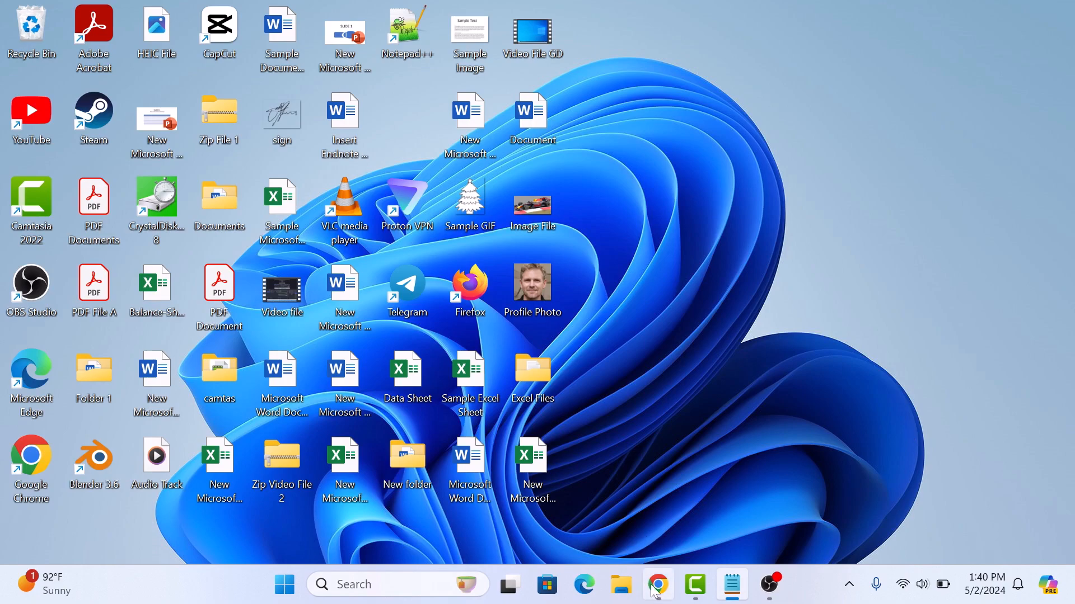
Switch to the Chrome window showing 'How to Adjust Margins in Google Docs'
{"action": "left_click", "coordinate": [657, 584]}
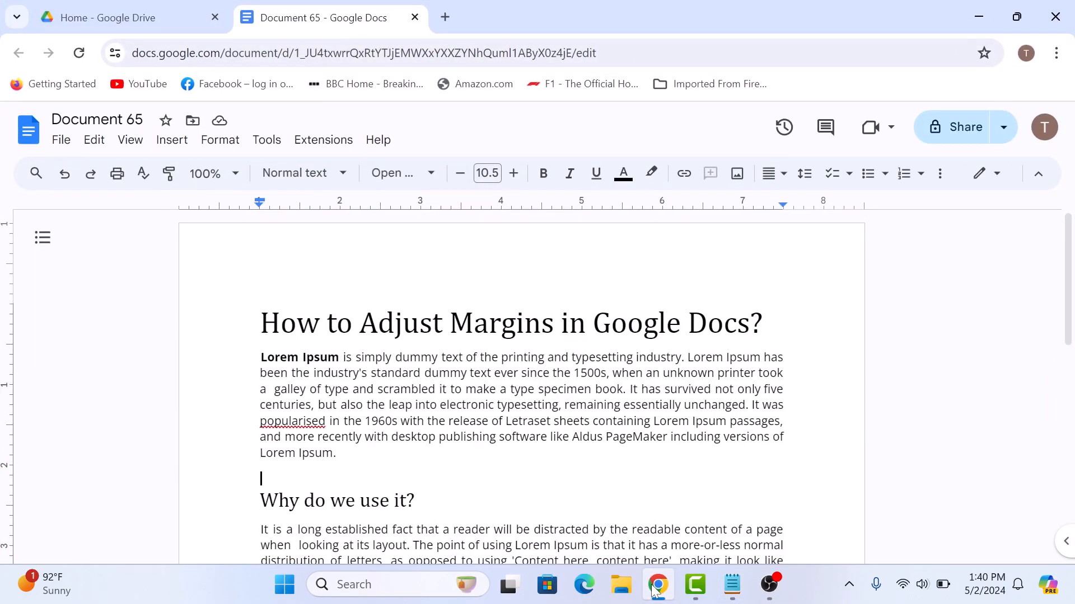
In File > Page setup, set the top margin to 0.5 and the left margin to 1 inch
{"action": "left_click", "coordinate": [60, 139]}
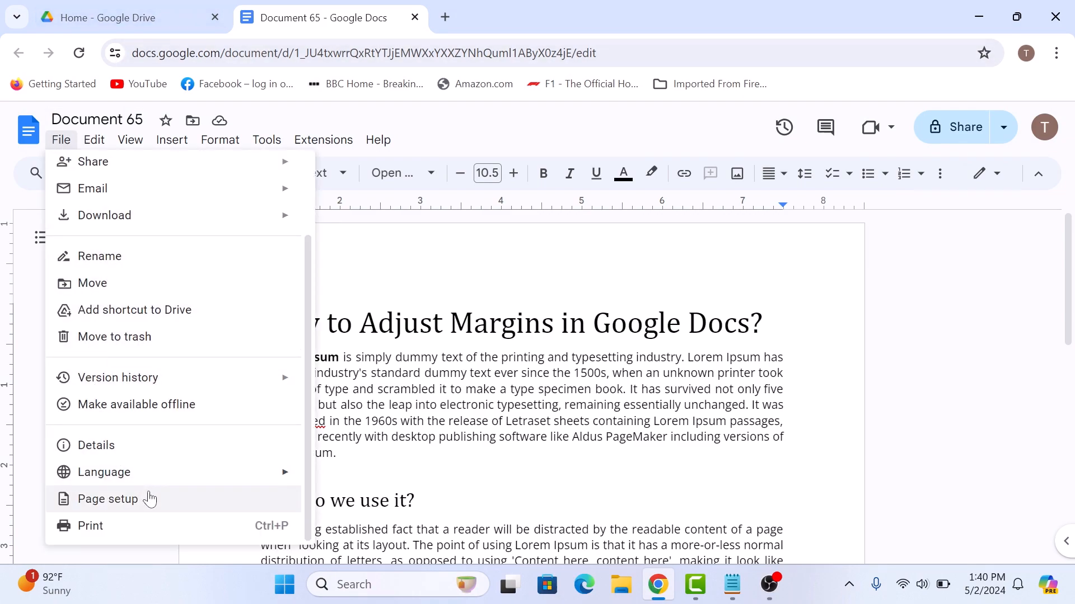
{"action": "left_click", "coordinate": [107, 499]}
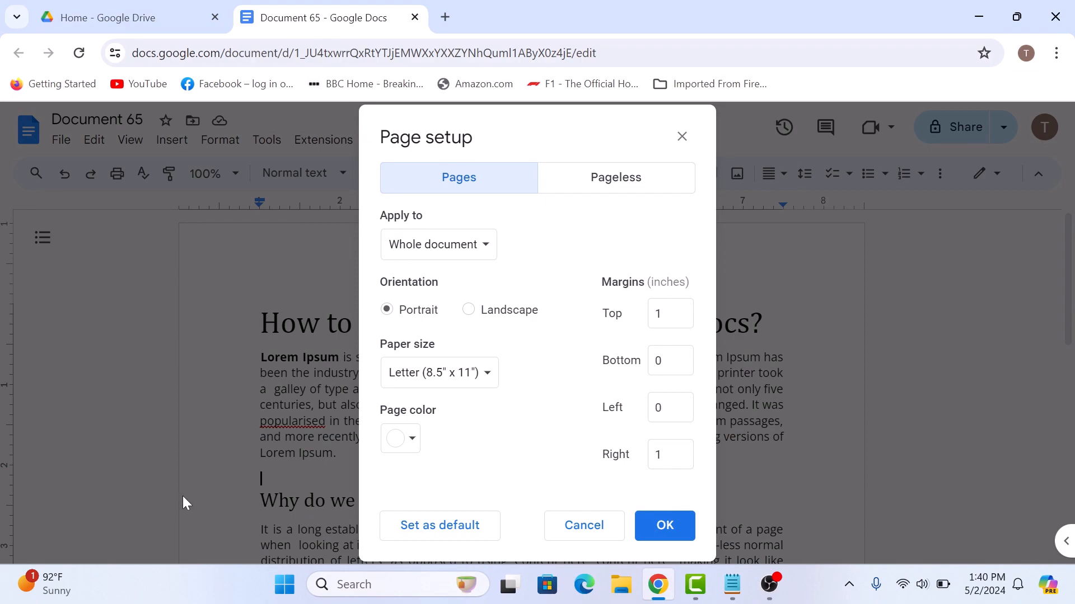
{"action": "mouse_move", "coordinate": [255, 508]}
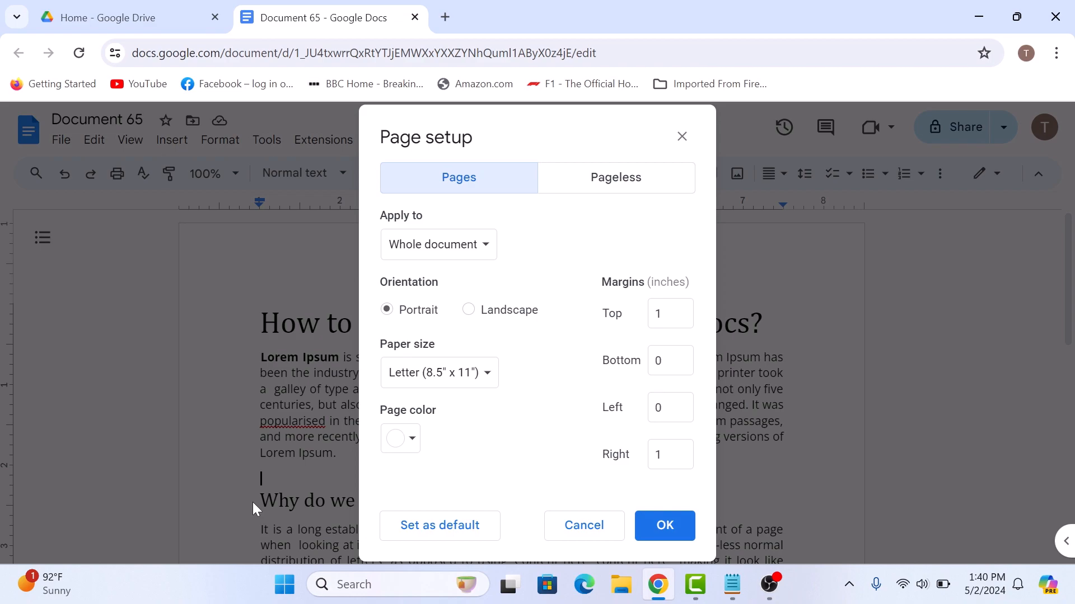
{"action": "type", "text": "0.5"}
{"action": "type", "text": "1"}
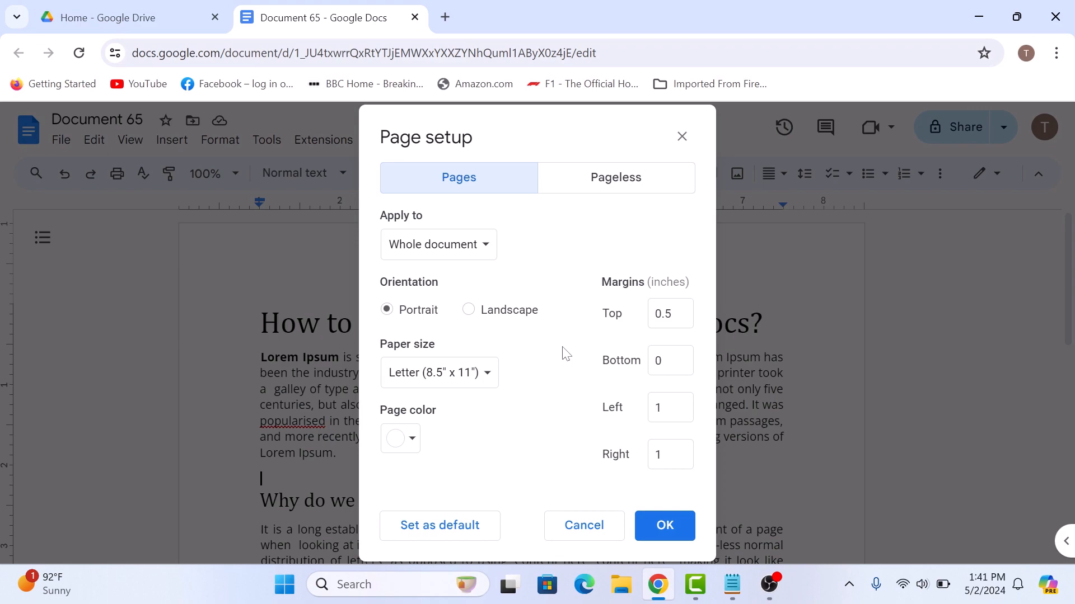
{"action": "left_click", "coordinate": [663, 527]}
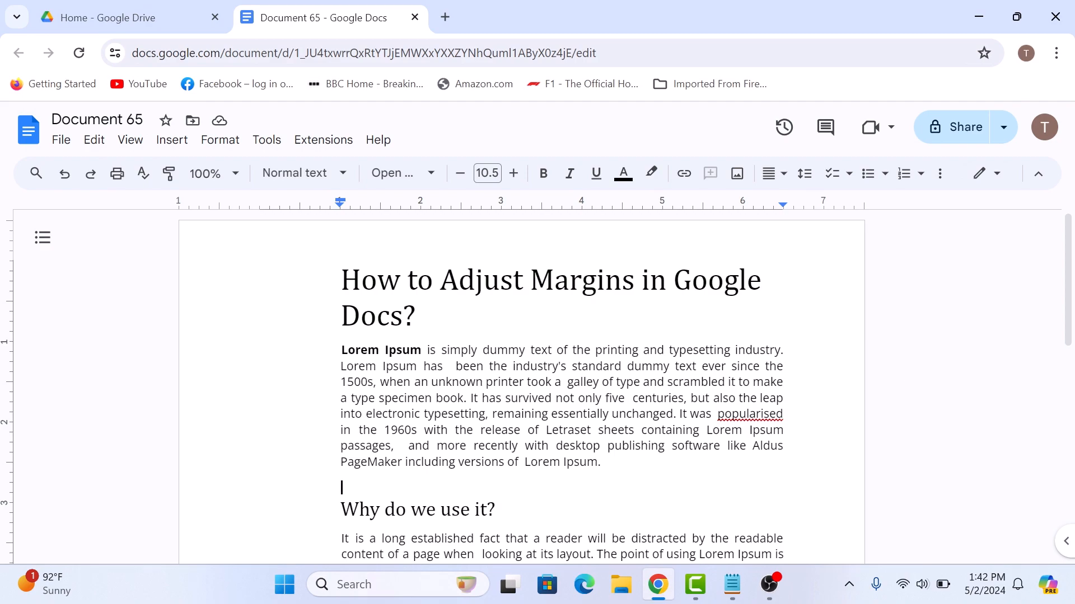
Pull the first Lorem Ipsum paragraph's left and right ruler indent markers inward
{"action": "left_click_drag", "start_coordinate": [340, 349], "coordinate": [600, 462]}
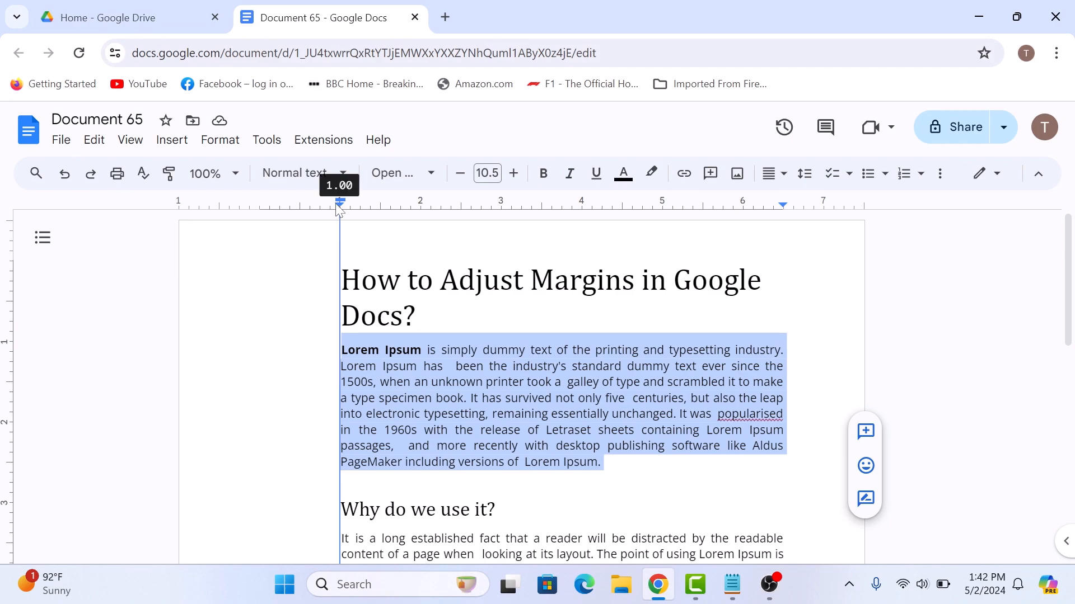
{"action": "left_click_drag", "start_coordinate": [337, 202], "coordinate": [389, 203]}
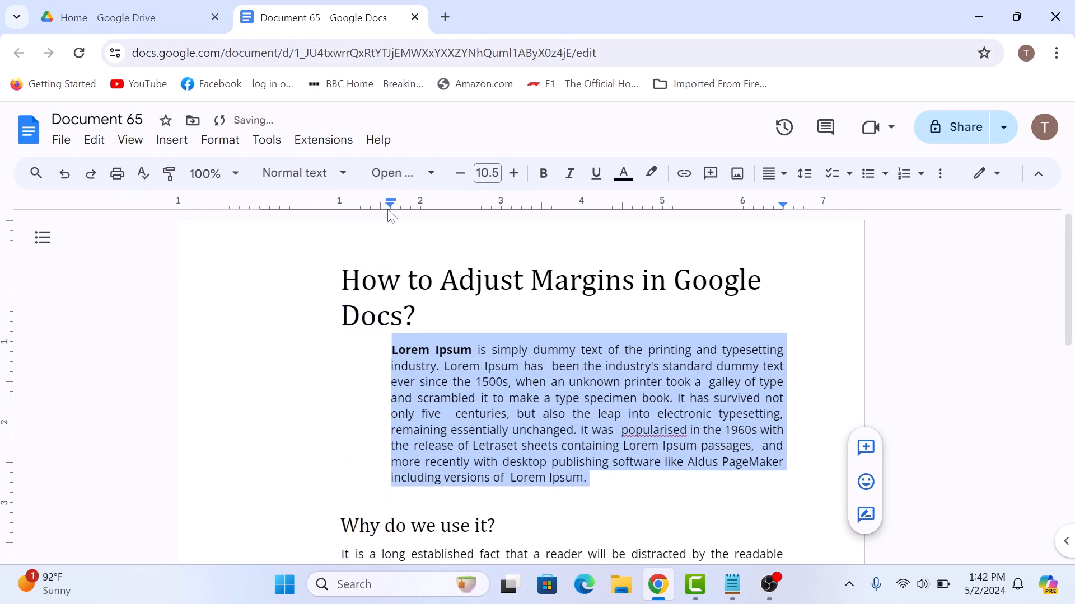
{"action": "left_click_drag", "start_coordinate": [781, 204], "coordinate": [732, 204]}
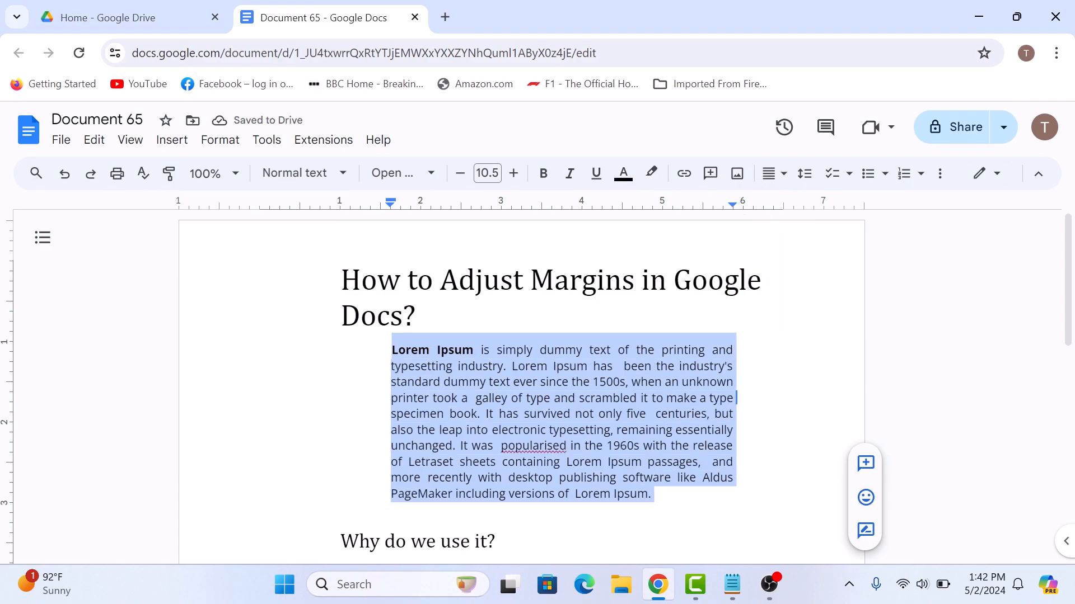
{"action": "left_click", "coordinate": [736, 399]}
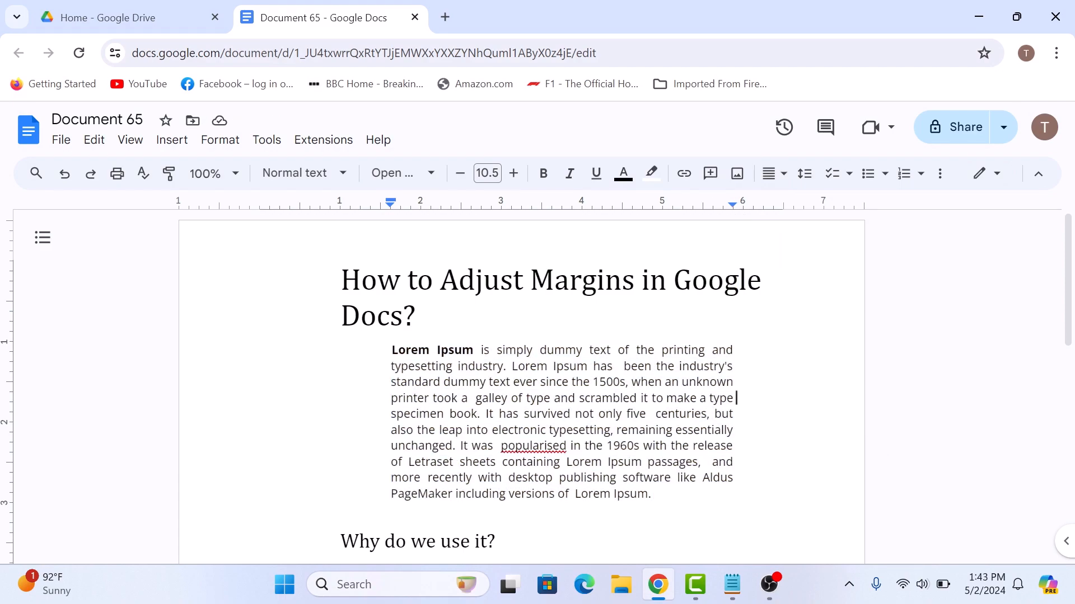